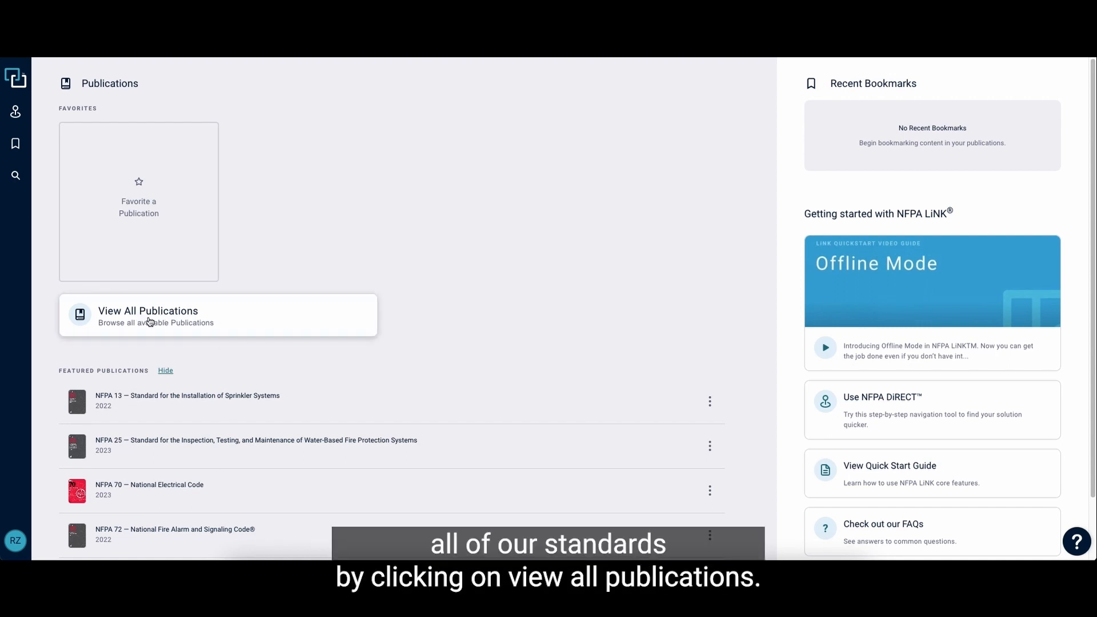
Open the All Publications list from the Publications home page.
{"action": "left_click", "coordinate": [148, 314]}
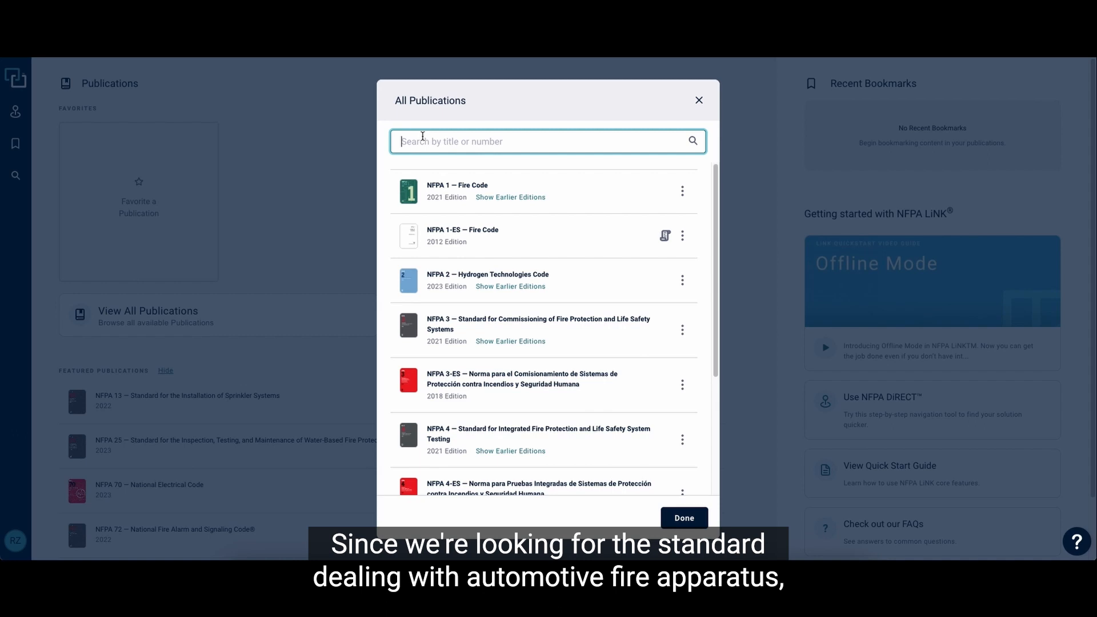
Search publications for 'Automotive' and open the NFPA 1900 (2024) result.
{"action": "type", "text": "A"}
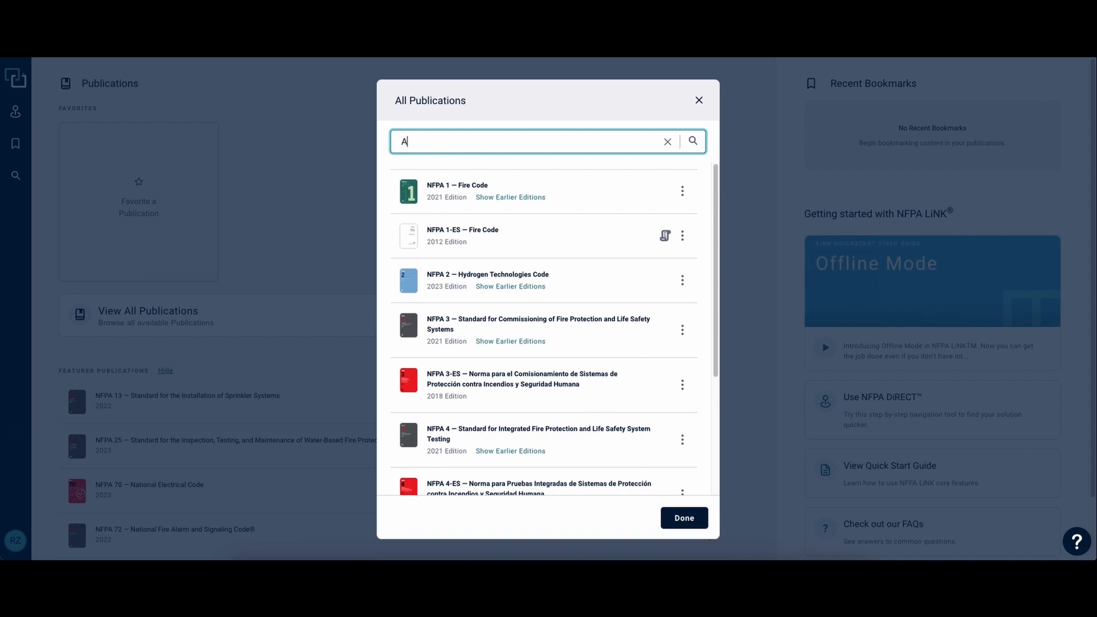
{"action": "type", "text": "utomotiv"}
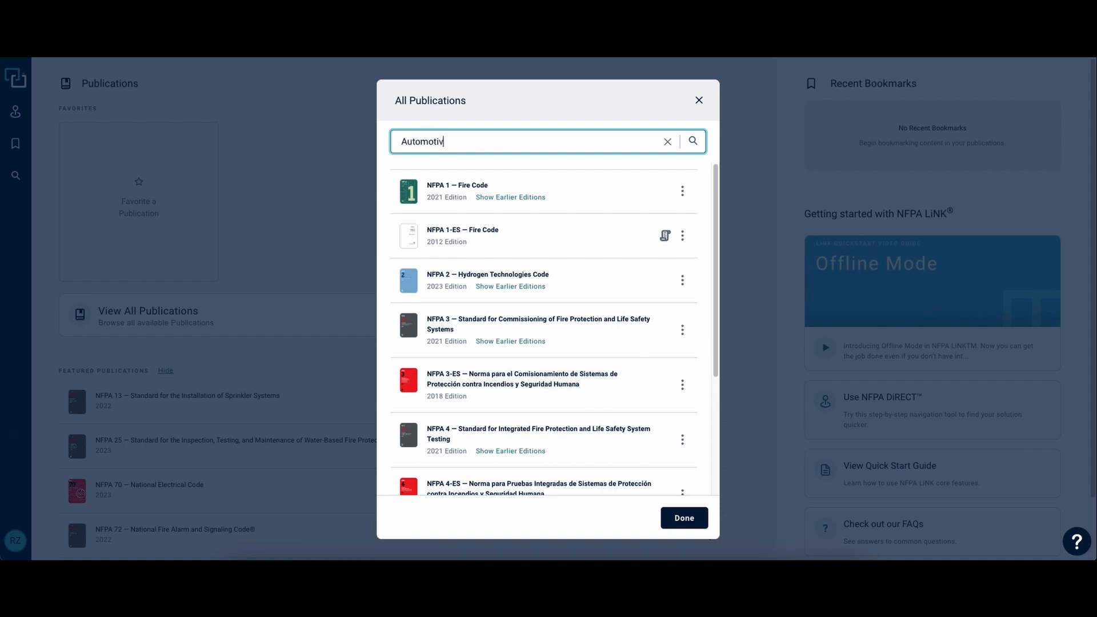
{"action": "key", "text": "Enter"}
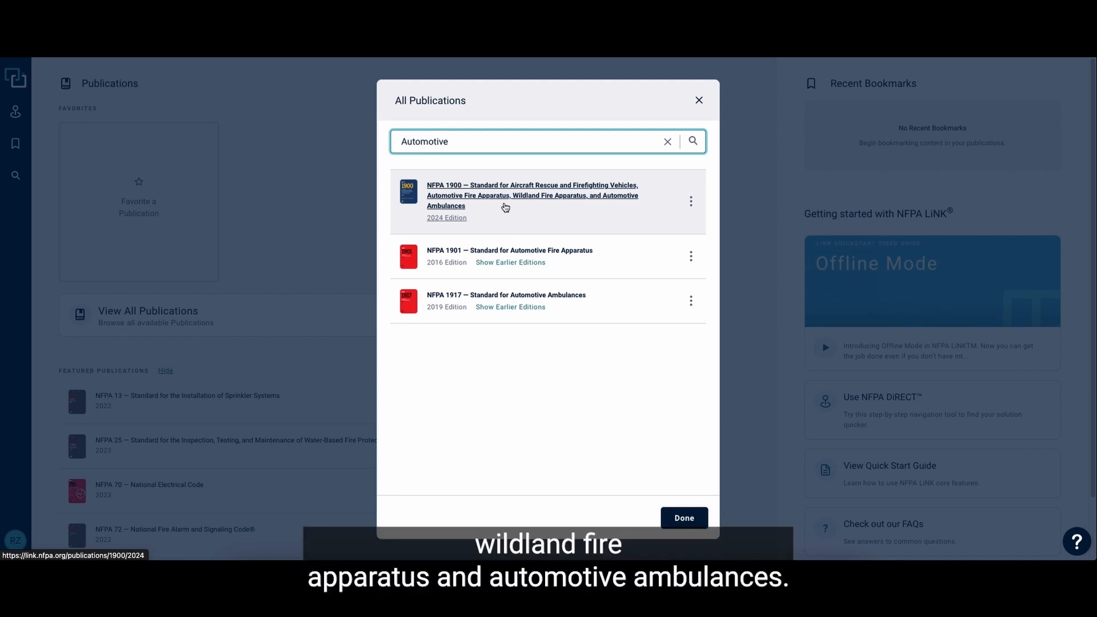
{"action": "left_click", "coordinate": [532, 195]}
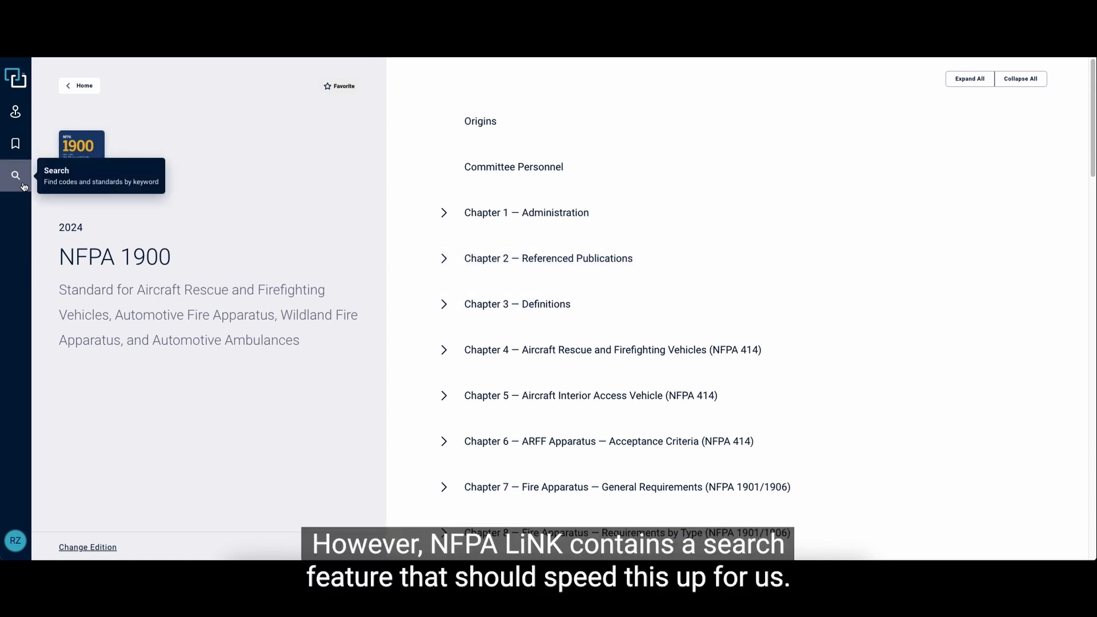
Open the keyword search panel from the left sidebar of NFPA 1900.
{"action": "left_click", "coordinate": [15, 176]}
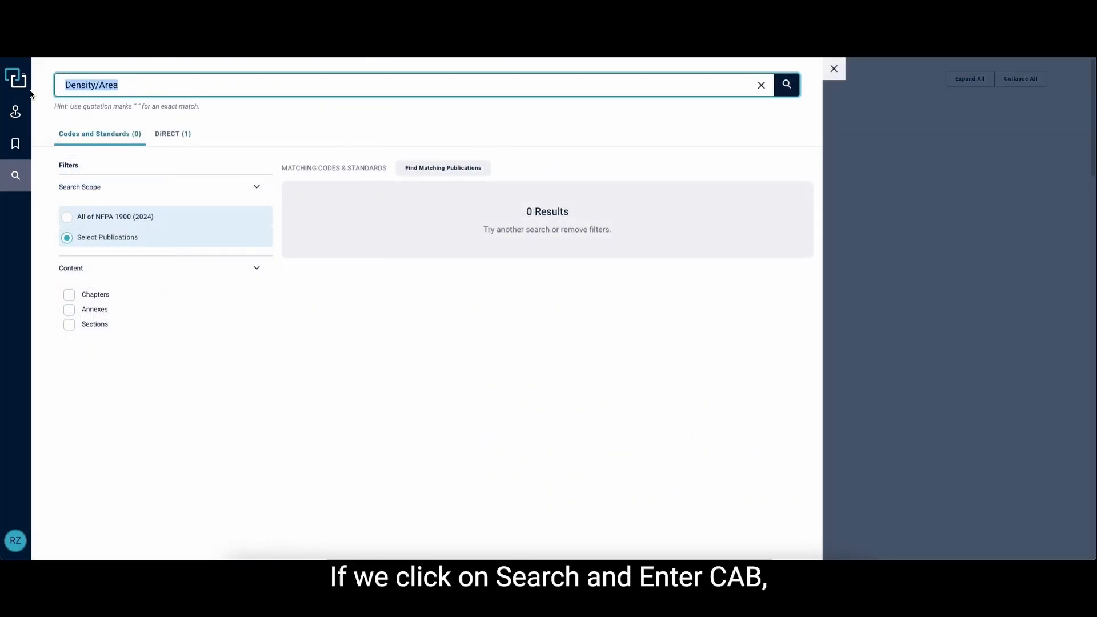
Search the standard for 'Cab' and scroll through the 167 results.
{"action": "type", "text": "Cab"}
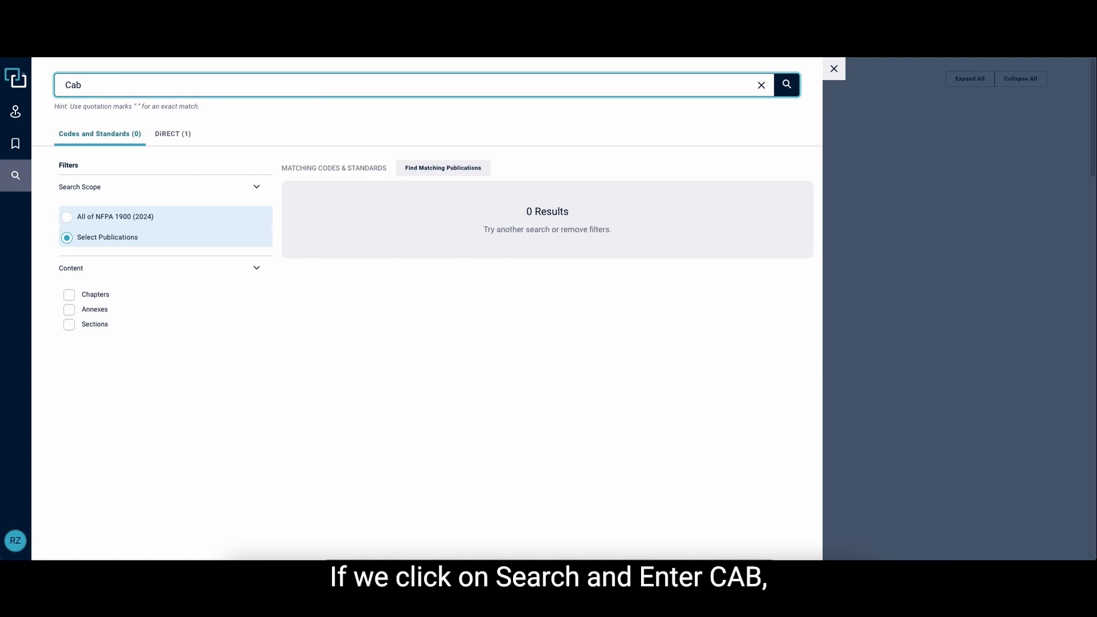
{"action": "left_click", "coordinate": [787, 84]}
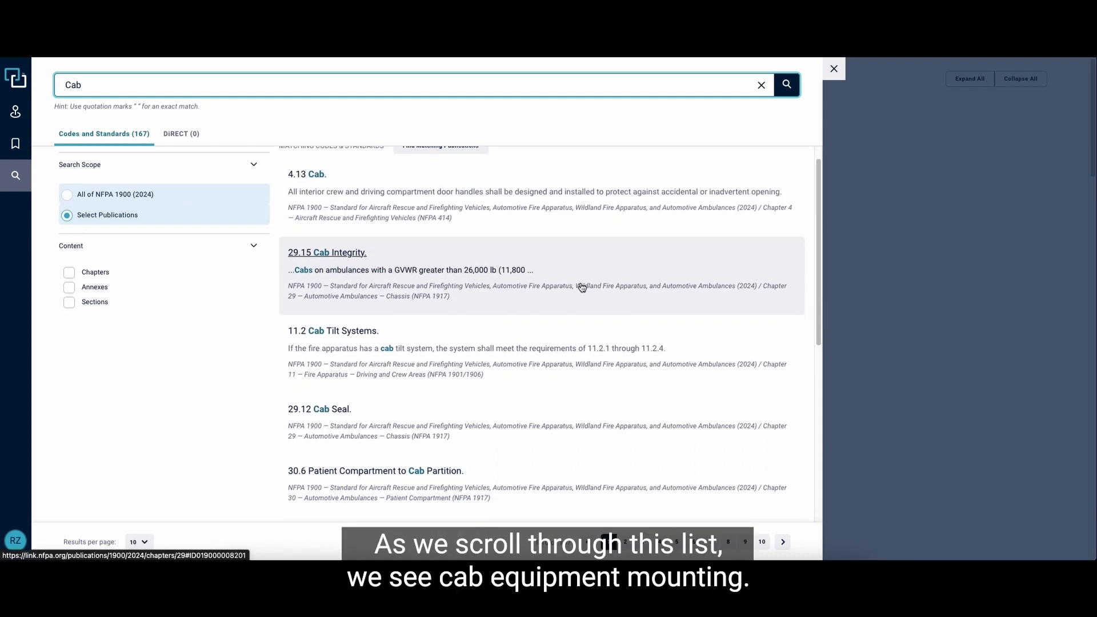
{"action": "scroll", "scroll_direction": "down", "scroll_amount": 3}
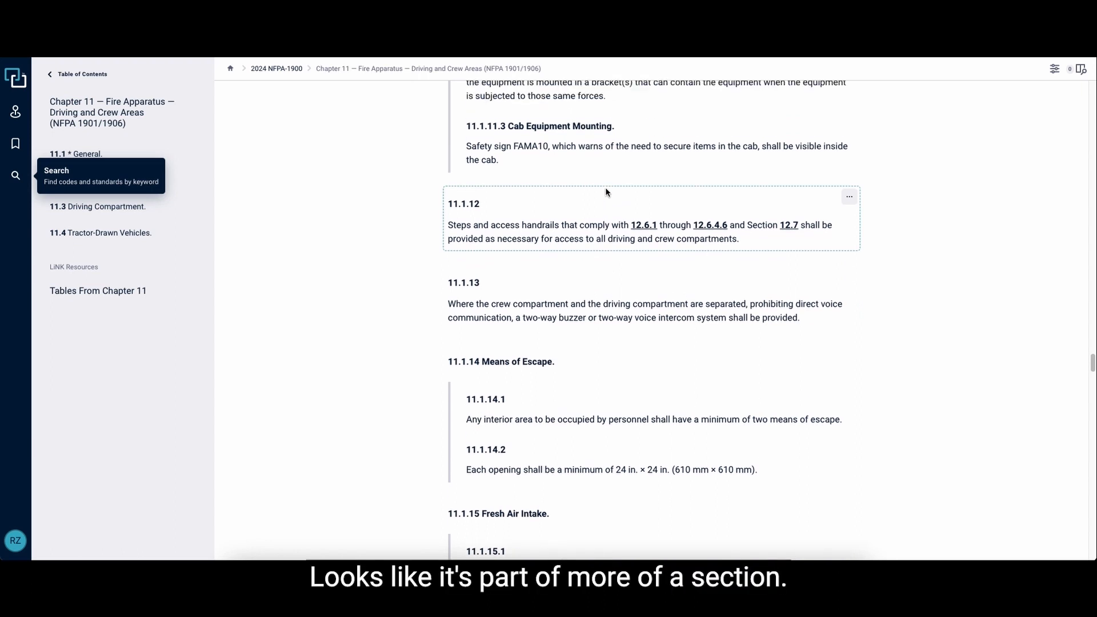
Scroll up to the 11.1.11 Equipment Mounting heading in Chapter 11.
{"action": "scroll", "scroll_direction": "up", "scroll_amount": 3}
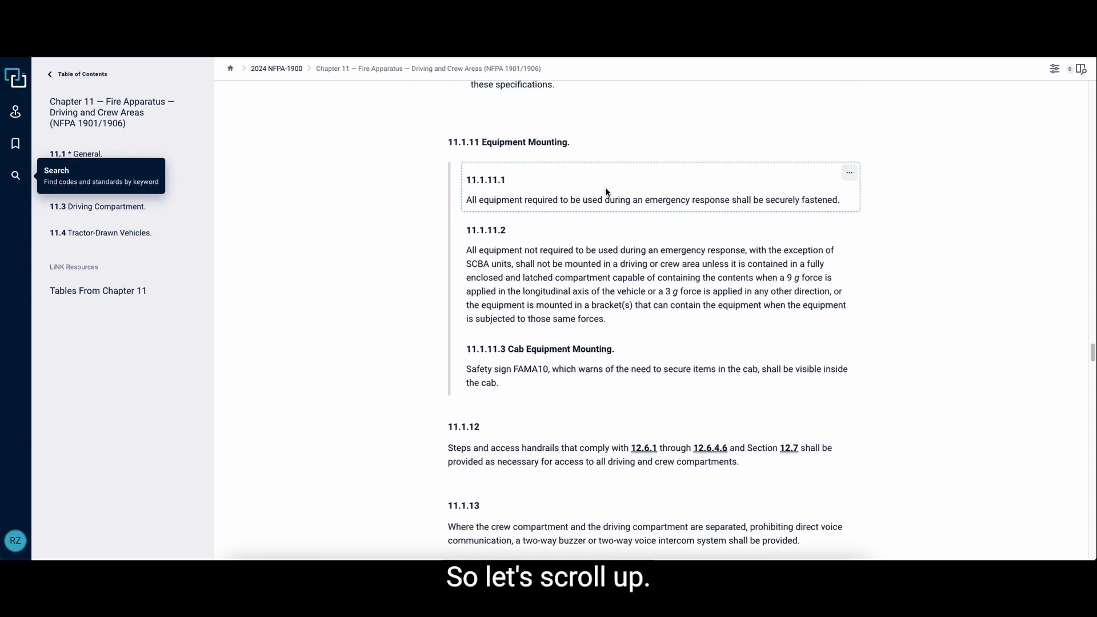